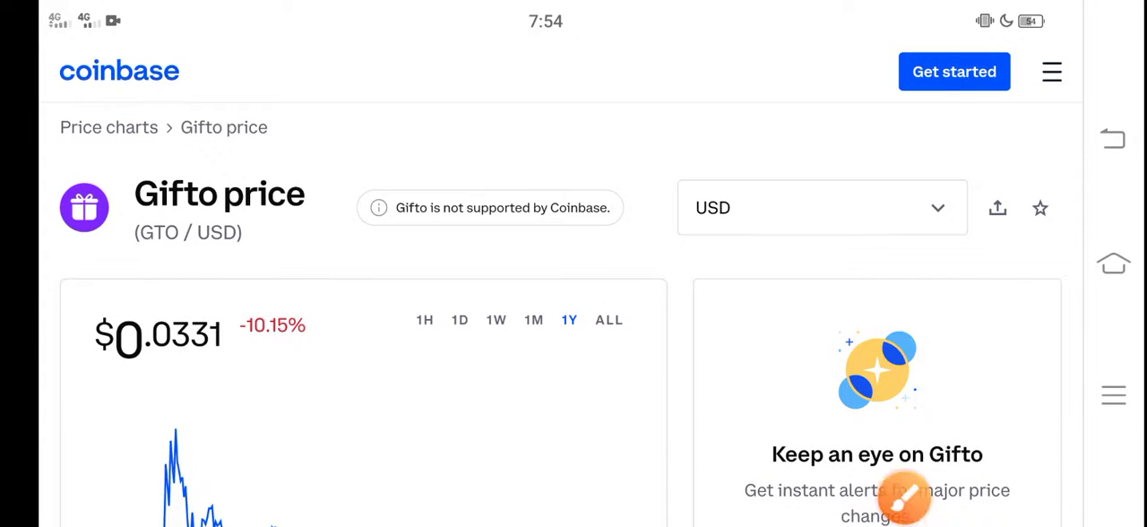
# Draw a red rectangle around the $0.0331 Gifto price using the annotation toolbar.
pyautogui.click(903, 498)
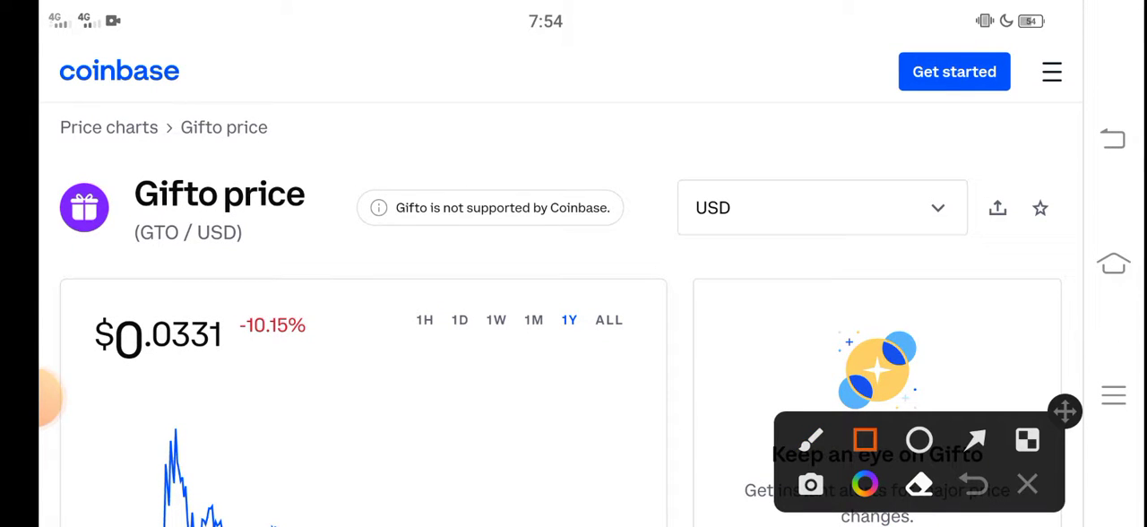
pyautogui.moveTo(81, 295); pyautogui.dragTo(272, 368)
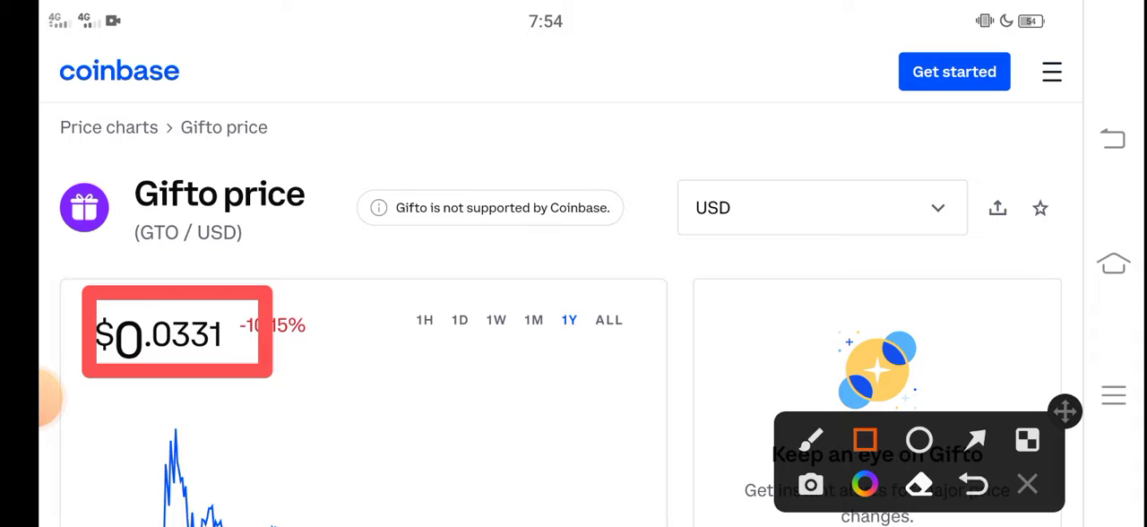
pyautogui.click(971, 484)
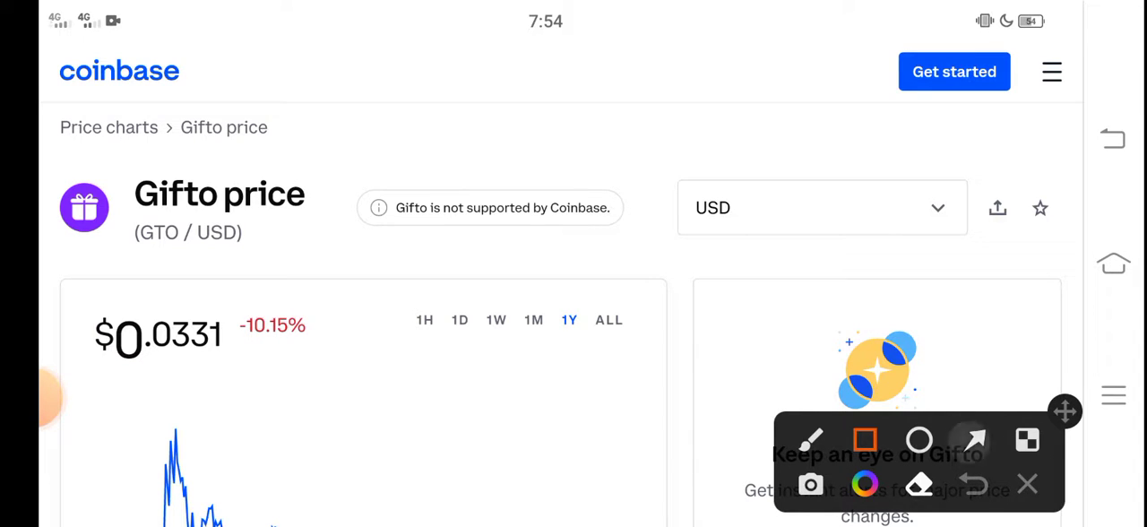
# Draw an arrow at the -10.15% change, then switch the chart to the 1M range.
pyautogui.click(971, 439)
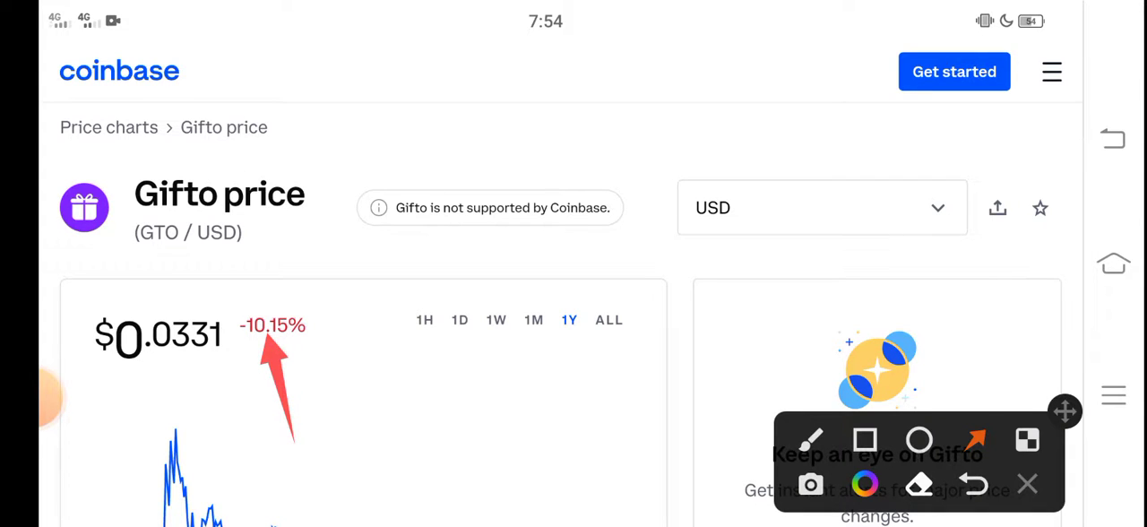
pyautogui.click(1027, 484)
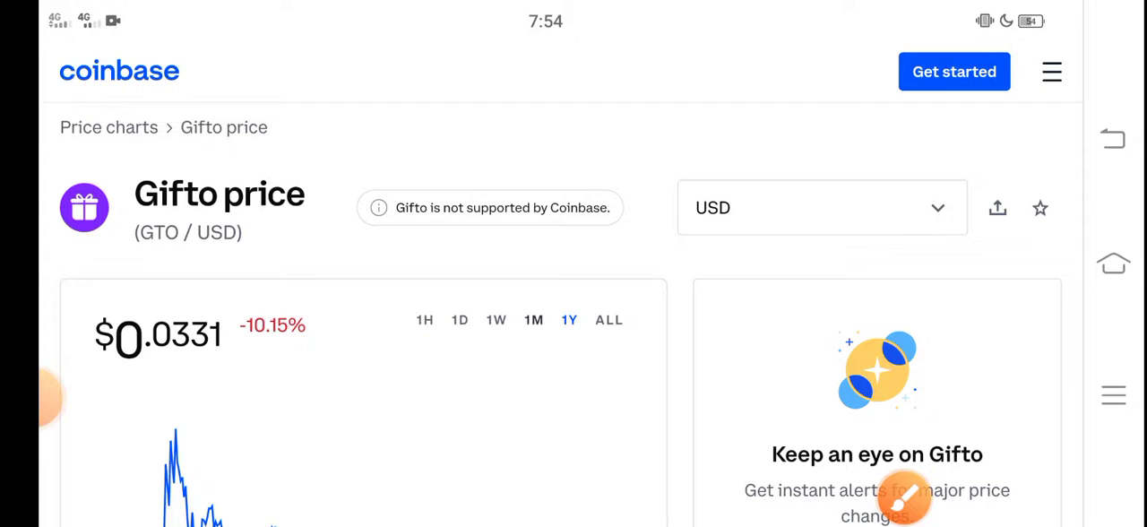
# Draw an arrow pointing at the -44.41% one-month change, then close the toolbar.
pyautogui.click(534, 319)
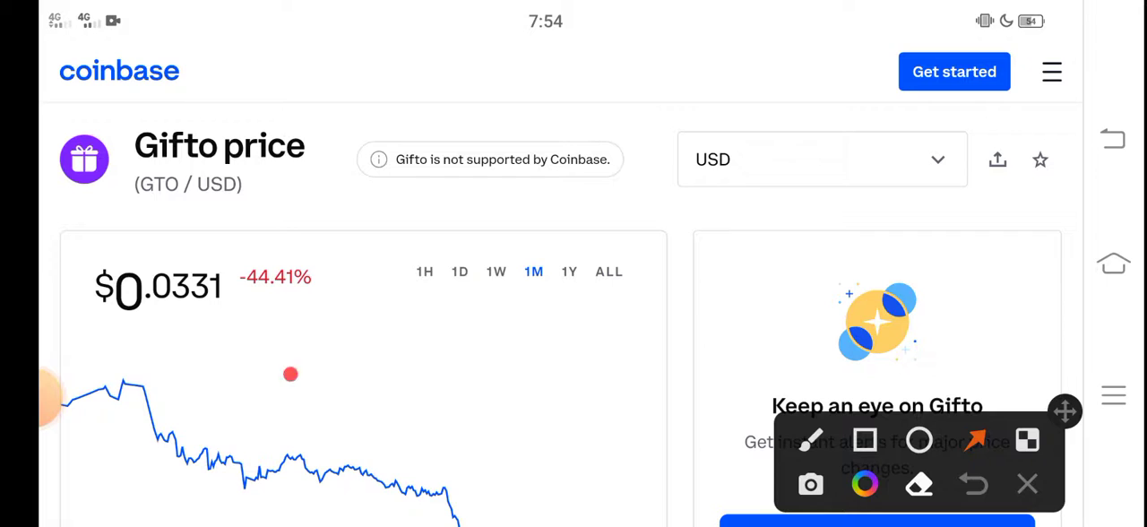
pyautogui.moveTo(290, 373); pyautogui.dragTo(287, 304)
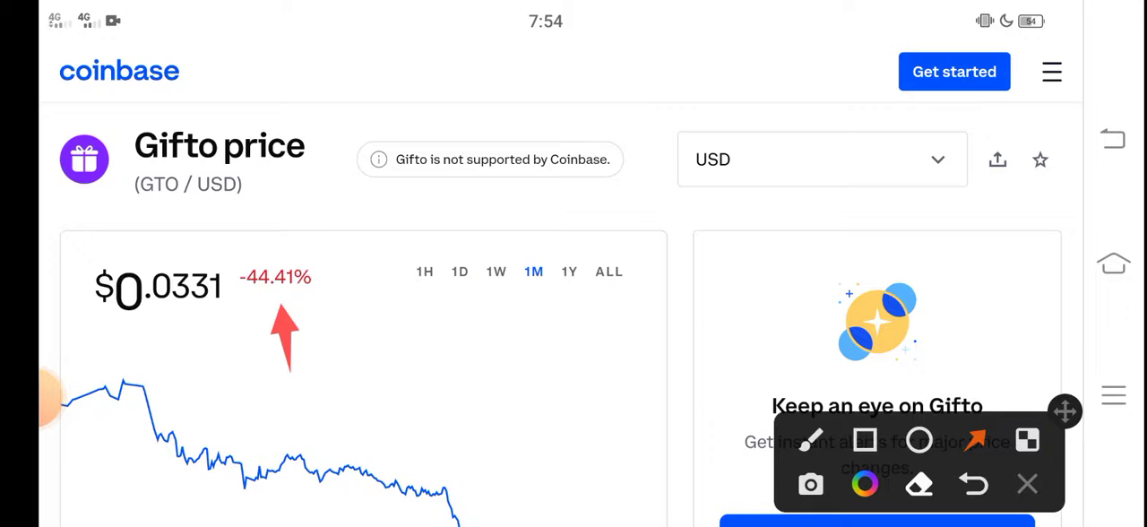
pyautogui.click(973, 484)
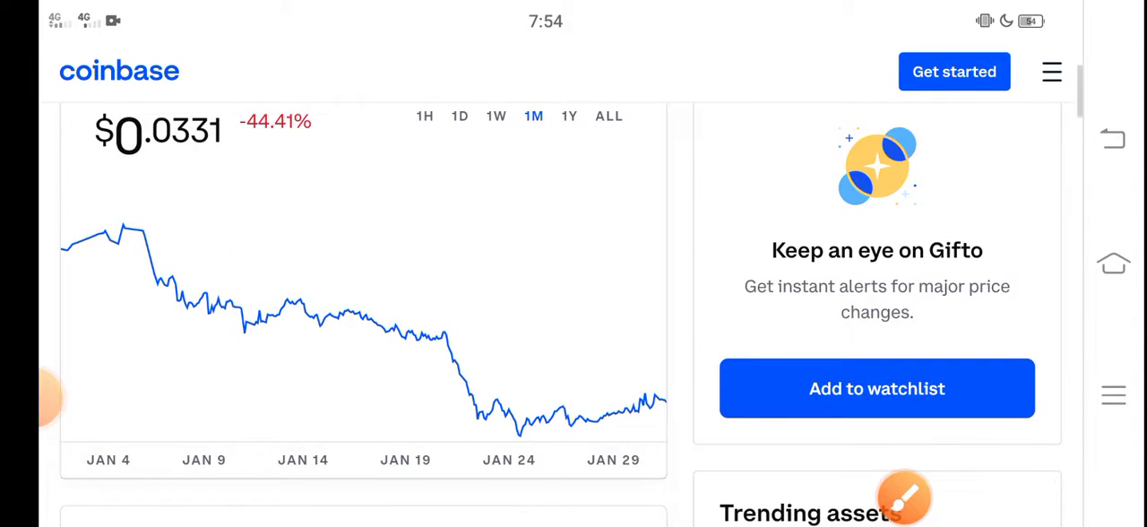
# Draw a freehand red line along the chart's drop from early January to Jan 24.
pyautogui.scroll(-3)
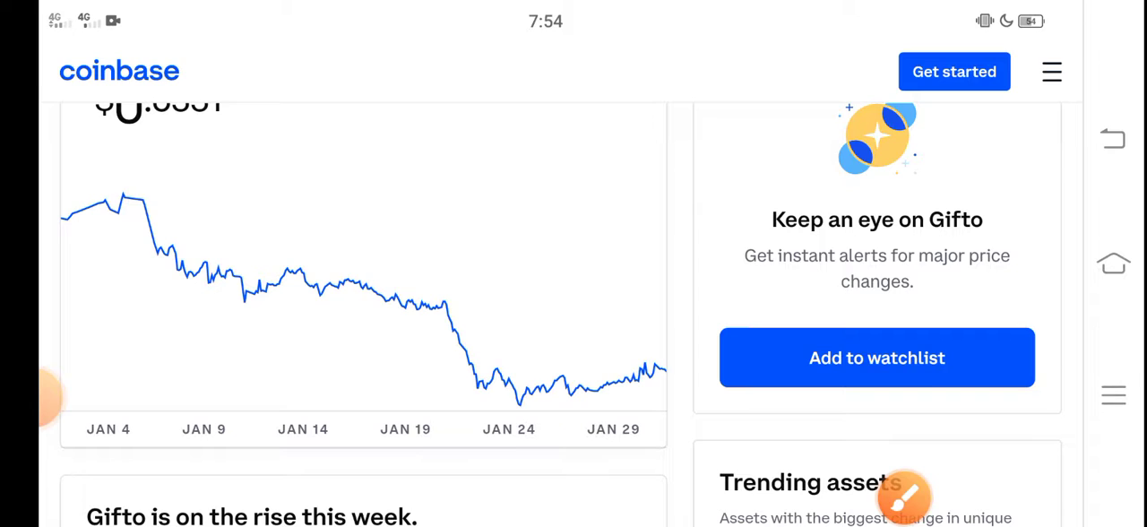
pyautogui.moveTo(122, 206); pyautogui.dragTo(337, 287)
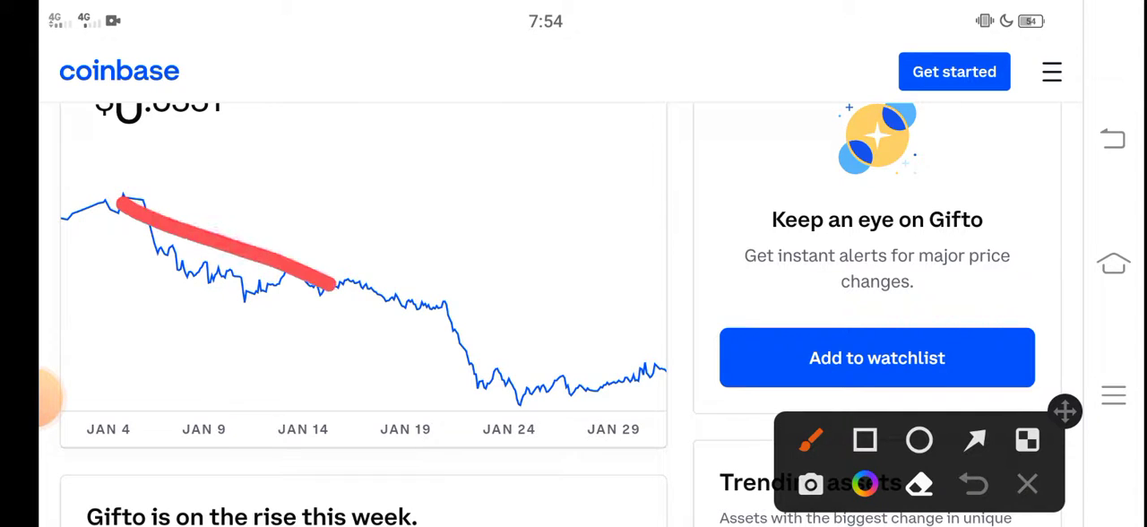
pyautogui.moveTo(332, 287); pyautogui.dragTo(505, 426)
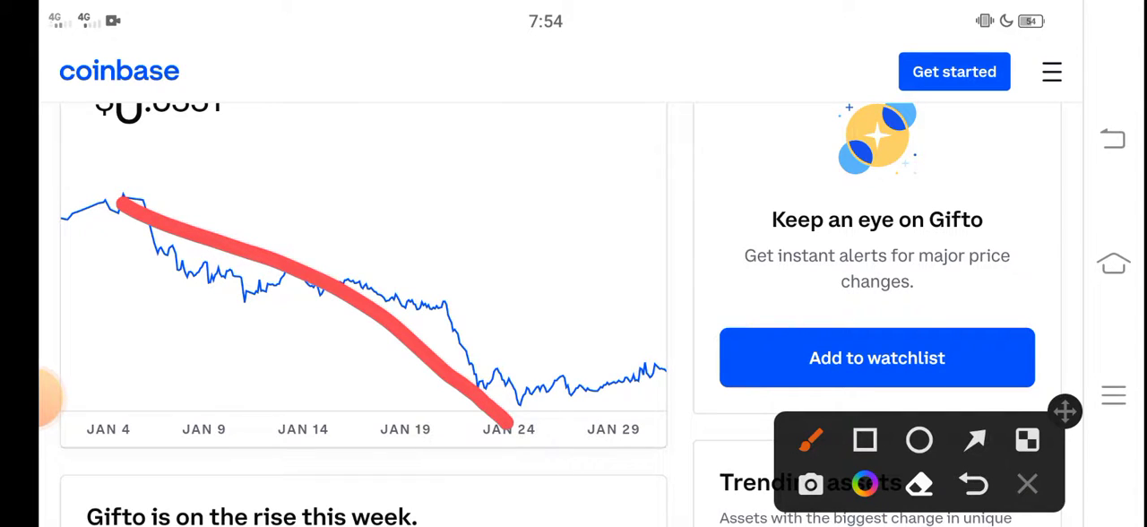